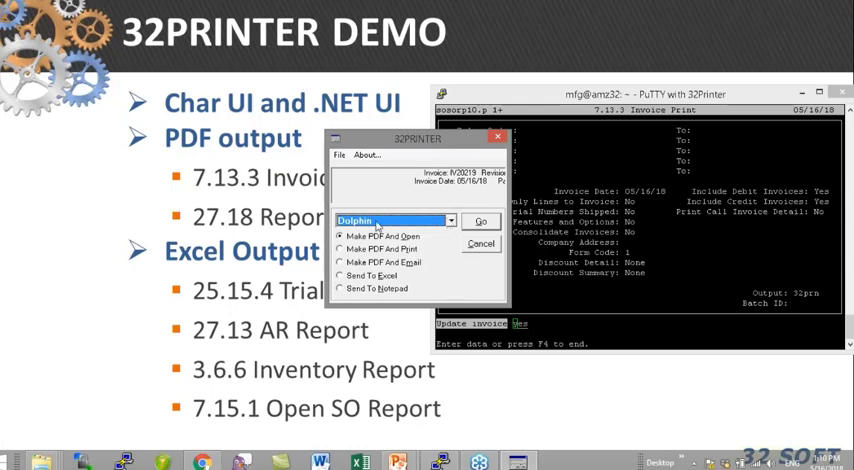
Step: Generate the invoice as a PDF with Make PDF And Open and run Go to view it
left_click(480, 220)
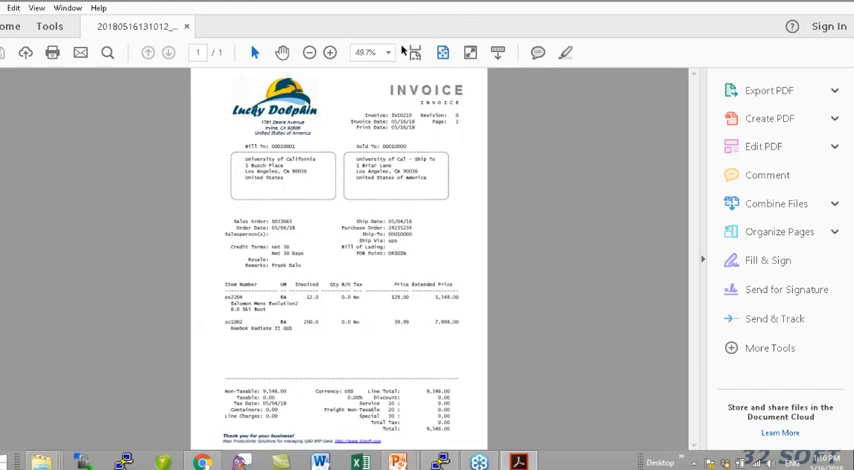
mouse_move(430, 200)
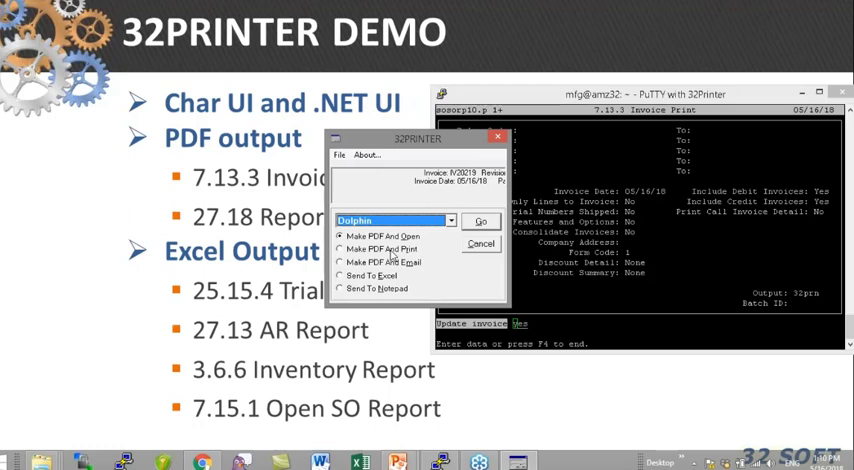
Step: Choose the Make PDF And Print output option for the invoice
left_click(344, 250)
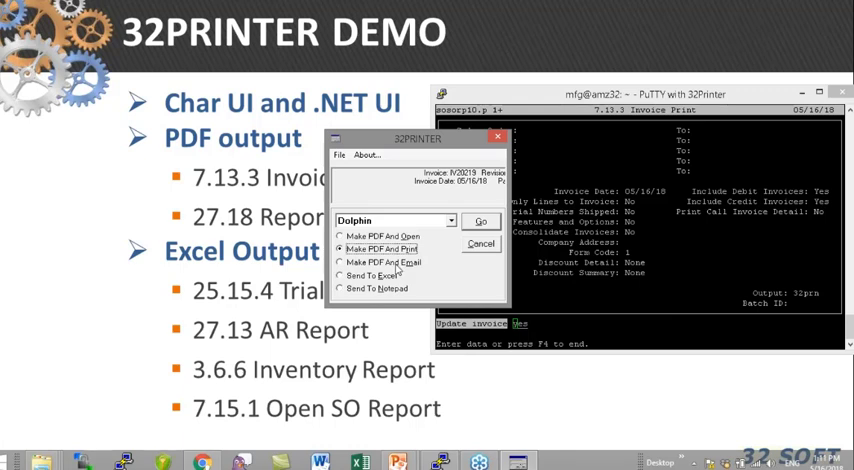
left_click(340, 262)
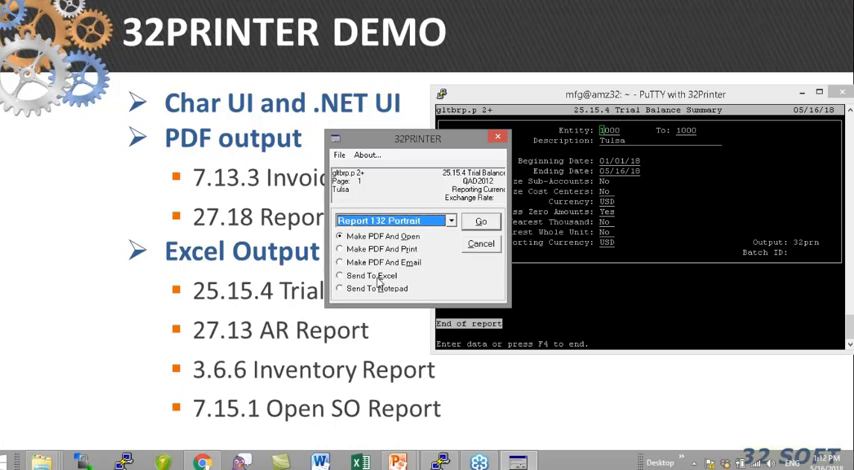
Step: Export the trial balance summary with Send To Excel and review the resulting spreadsheet rows
left_click(340, 276)
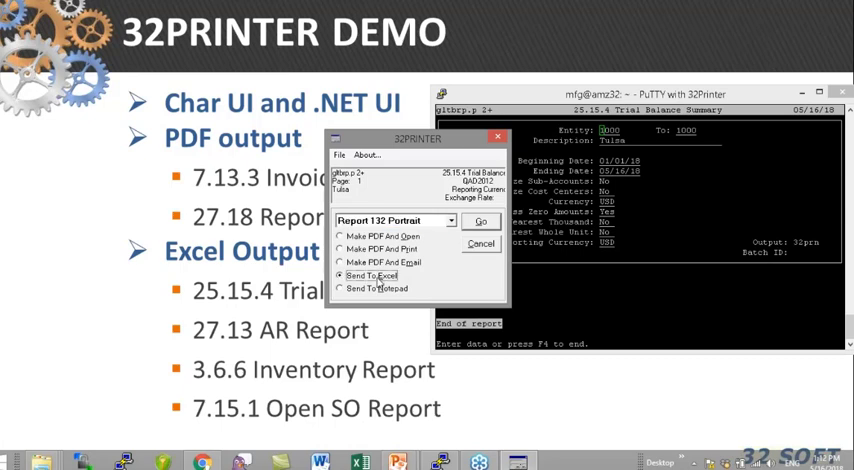
left_click(480, 220)
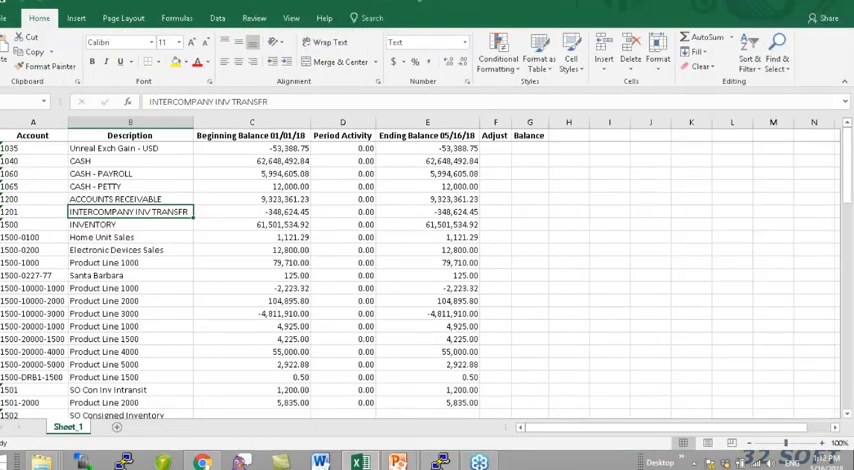
scroll("down", 3)
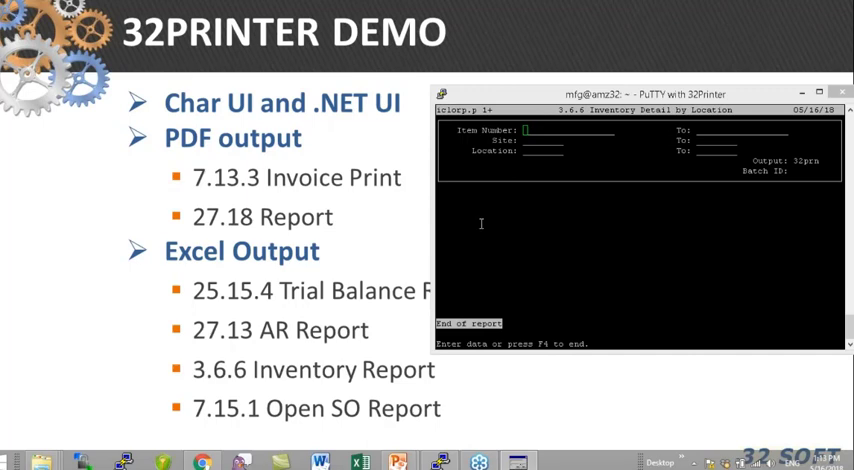
mouse_move(352, 276)
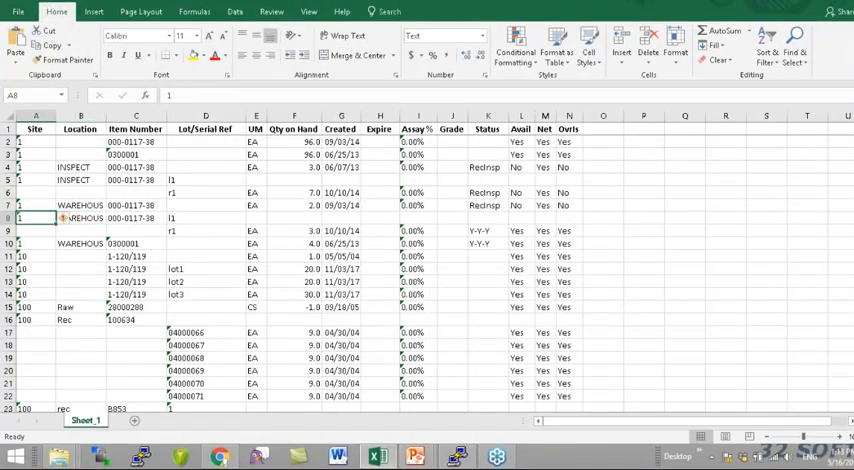
Step: Scroll down through the inventory-by-location rows of items, locations and quantities in Excel
scroll("down", 3)
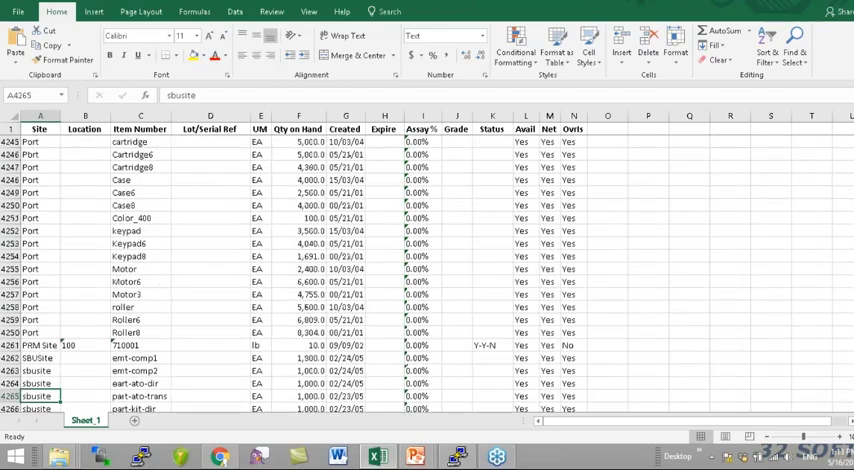
scroll("down", 3)
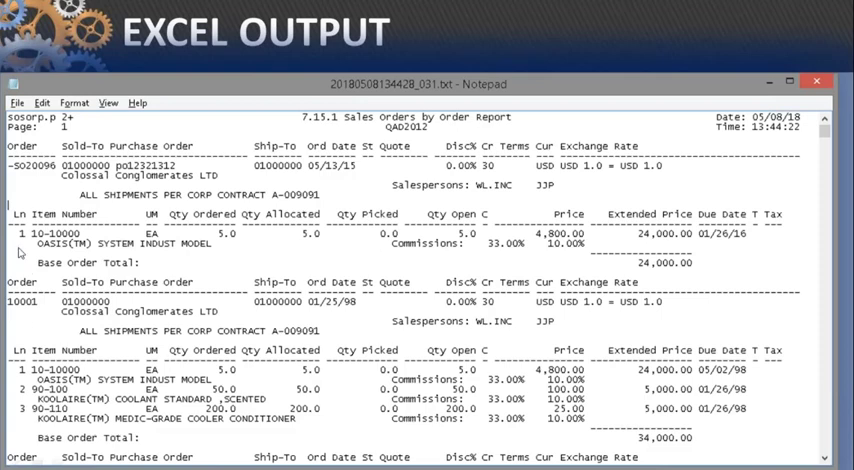
mouse_move(70, 262)
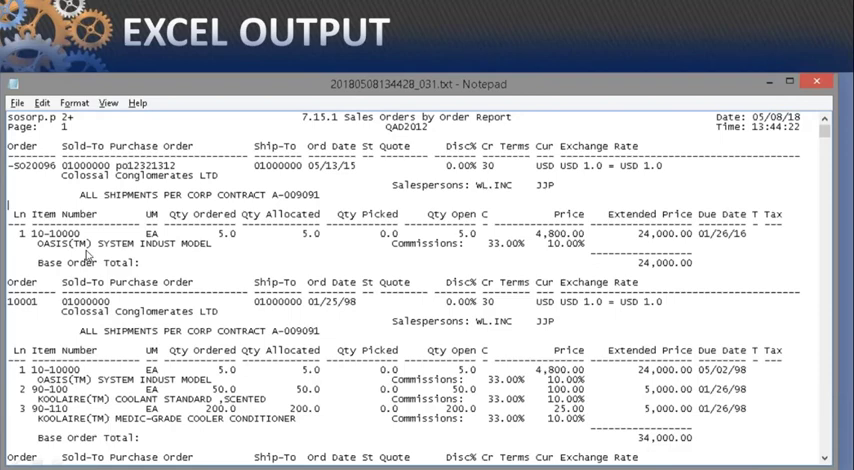
mouse_move(180, 260)
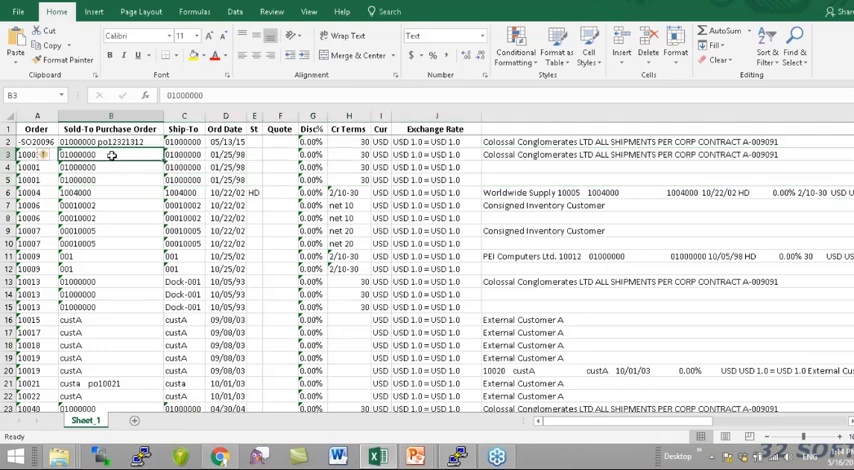
Step: Inspect a purchase order value, then select the first line-item rows across item numbers and quantities
left_click(36, 156)
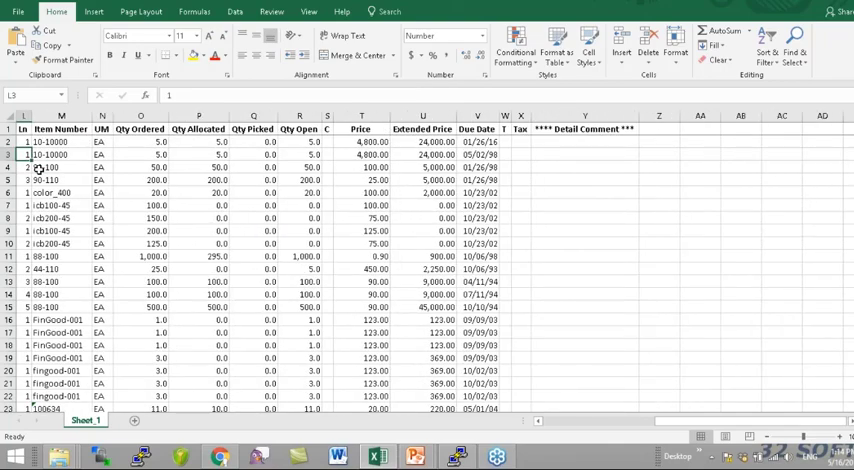
left_click_drag(24, 154, 24, 180)
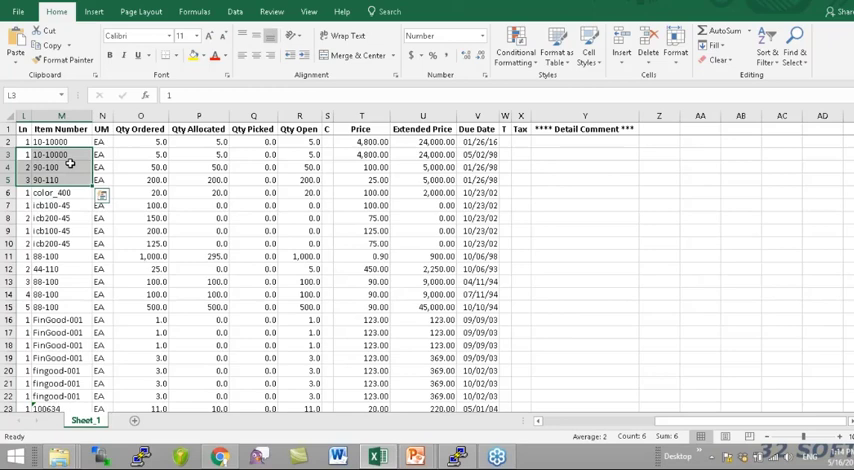
left_click_drag(102, 154, 140, 180)
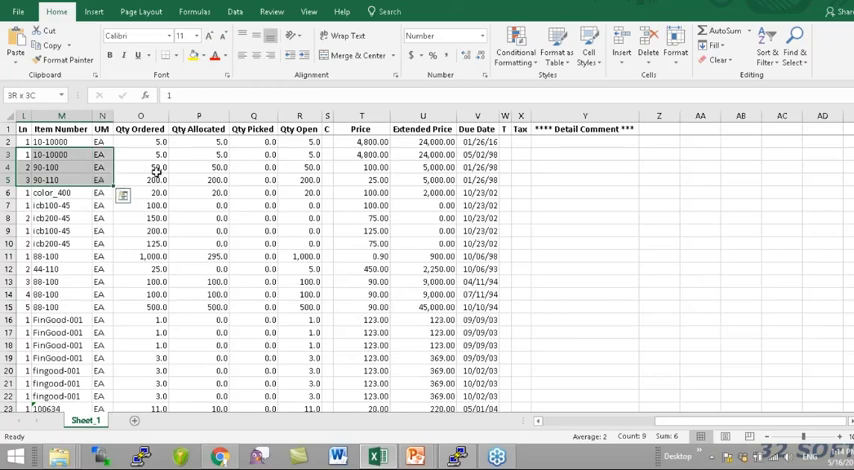